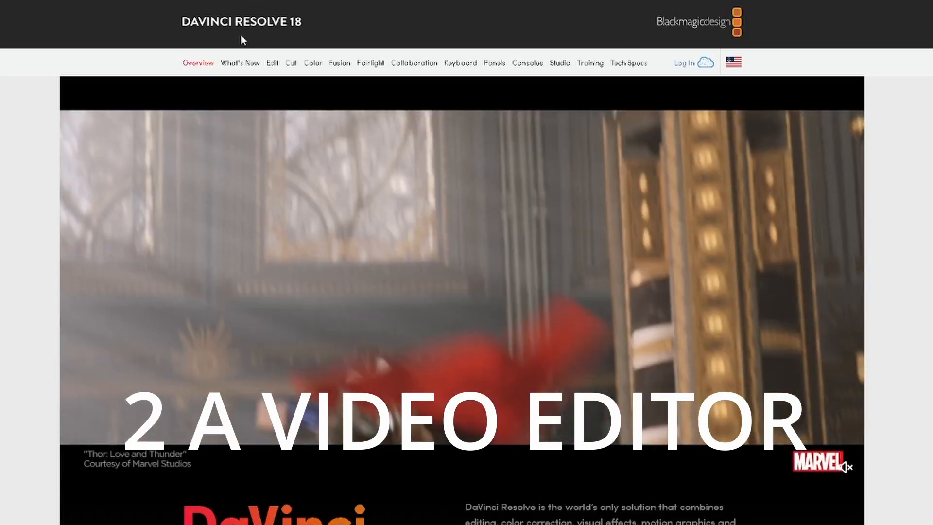
Scroll through the Resolve 18 site and the stable-diffusion-webui README to the installation steps
{"action": "scroll", "scroll_direction": "down", "scroll_amount": 3}
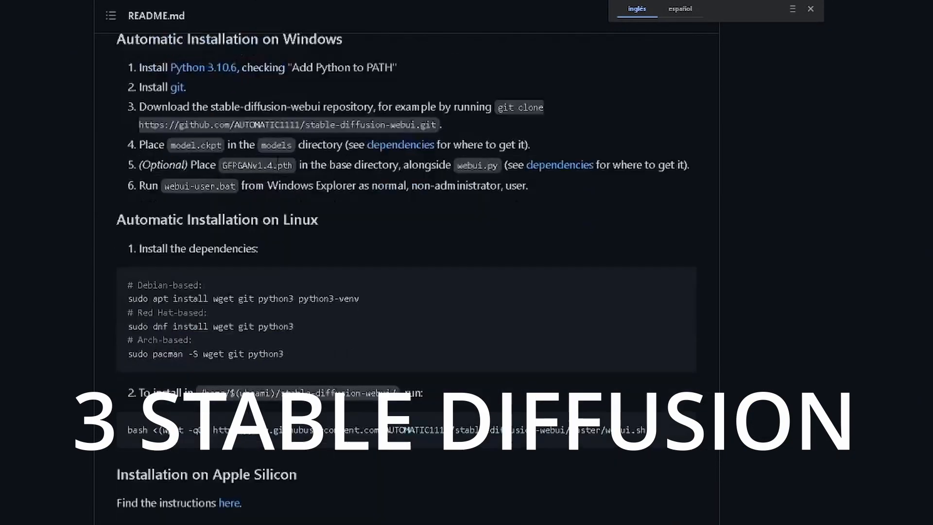
{"action": "scroll", "scroll_direction": "down", "scroll_amount": 3}
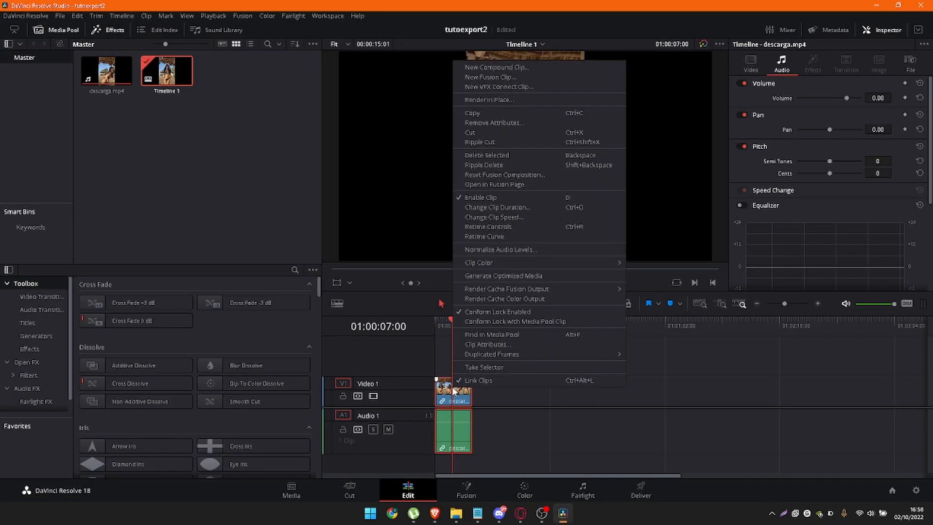
Open the beach clip in Fusion and add a Saver node between MediaIn1 and MediaOut1
{"action": "left_click", "coordinate": [494, 184]}
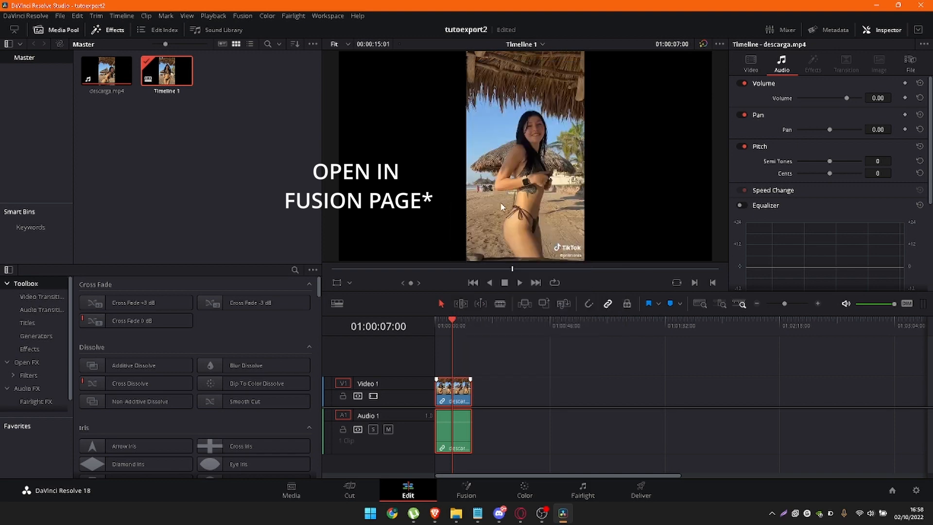
{"action": "left_click", "coordinate": [466, 490]}
{"action": "type", "text": "Saver"}
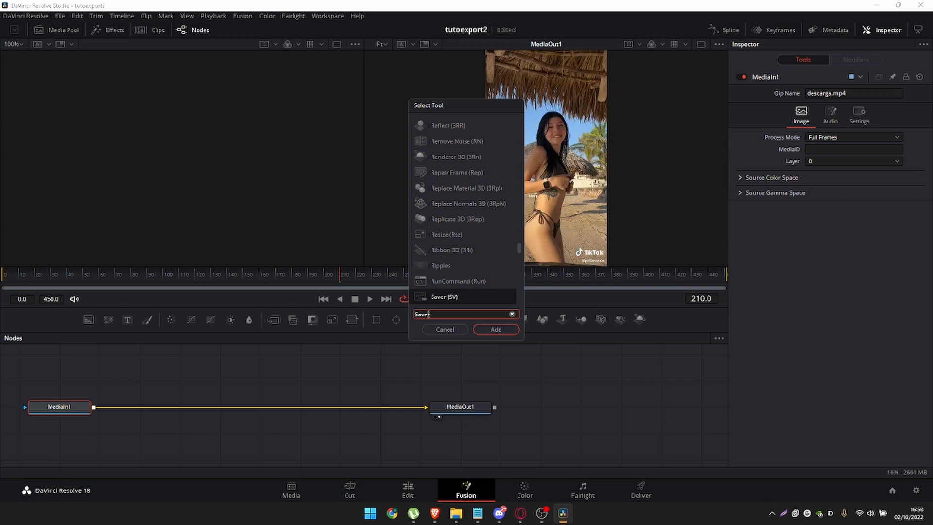
{"action": "left_click", "coordinate": [495, 329]}
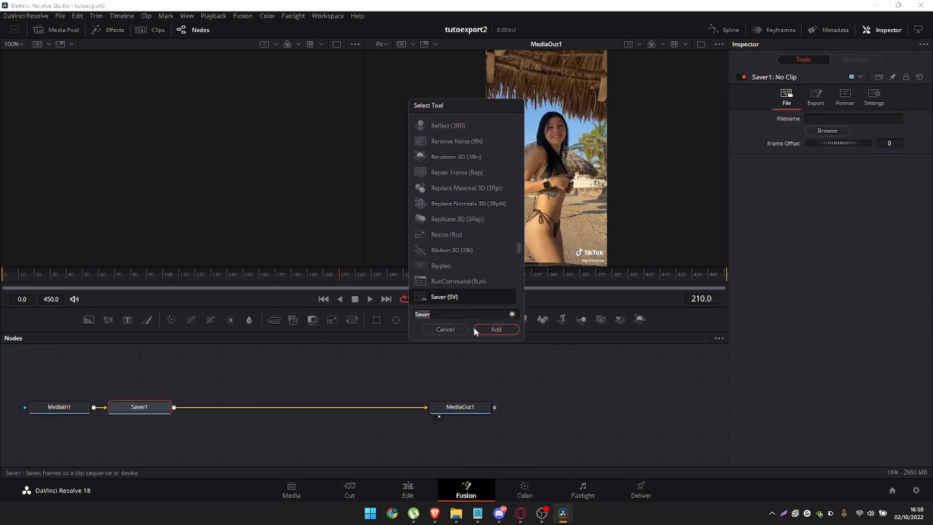
{"action": "left_click", "coordinate": [496, 329]}
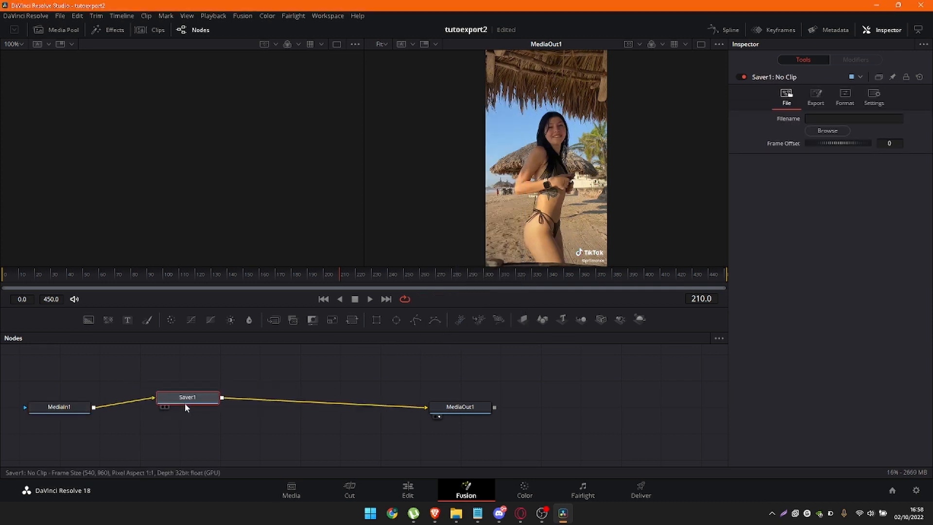
Set the Saver's output file to tiktok.png in the FRAMES folder
{"action": "left_click", "coordinate": [828, 130]}
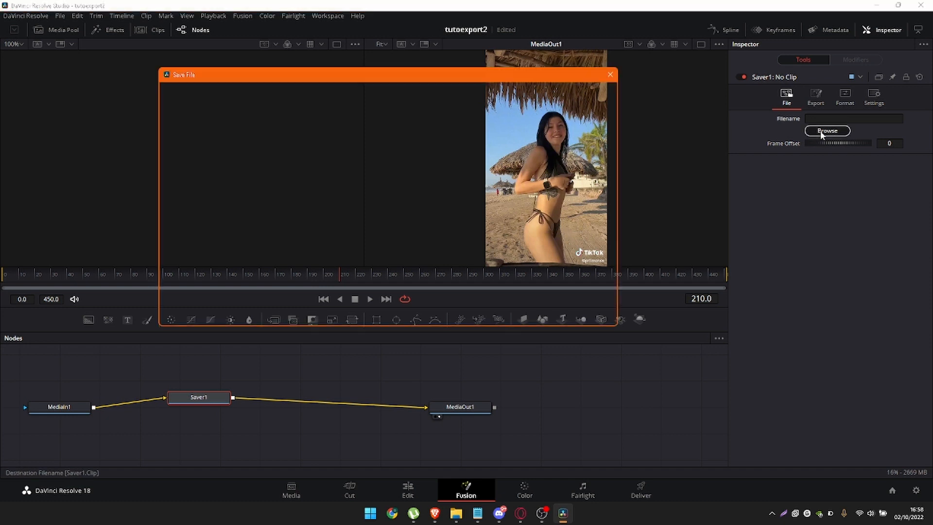
{"action": "left_click", "coordinate": [827, 131]}
{"action": "type", "text": "tiktok.png"}
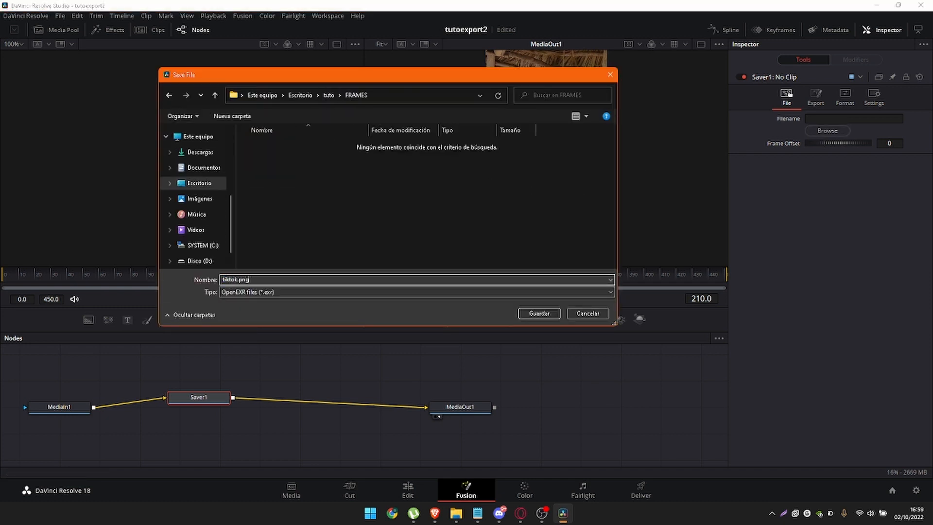
{"action": "left_click", "coordinate": [538, 314]}
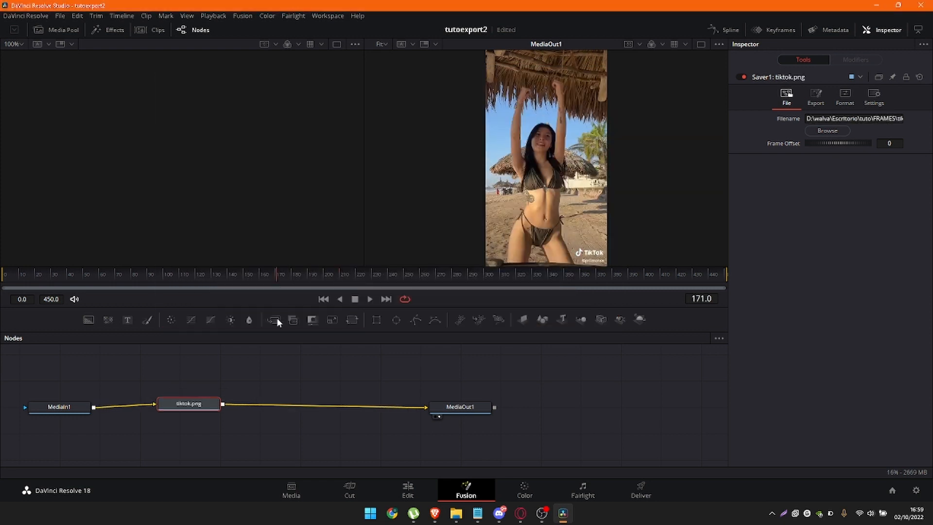
Run Fusion's Render All Savers to write out the frames
{"action": "left_click", "coordinate": [243, 15]}
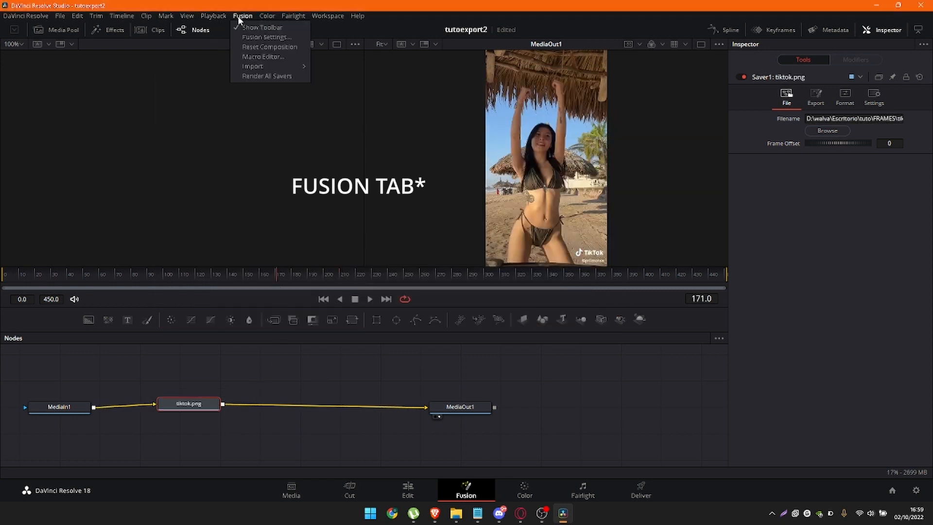
{"action": "mouse_move", "coordinate": [267, 75]}
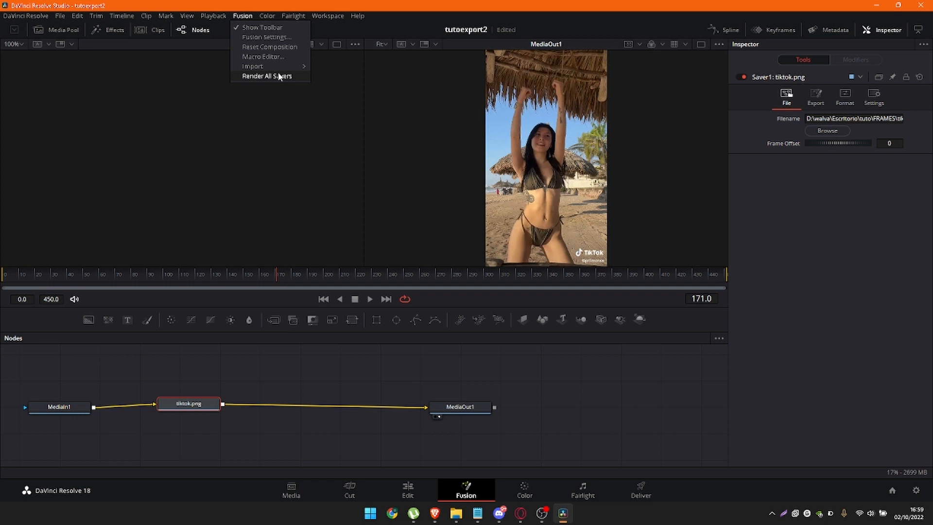
{"action": "left_click", "coordinate": [266, 77]}
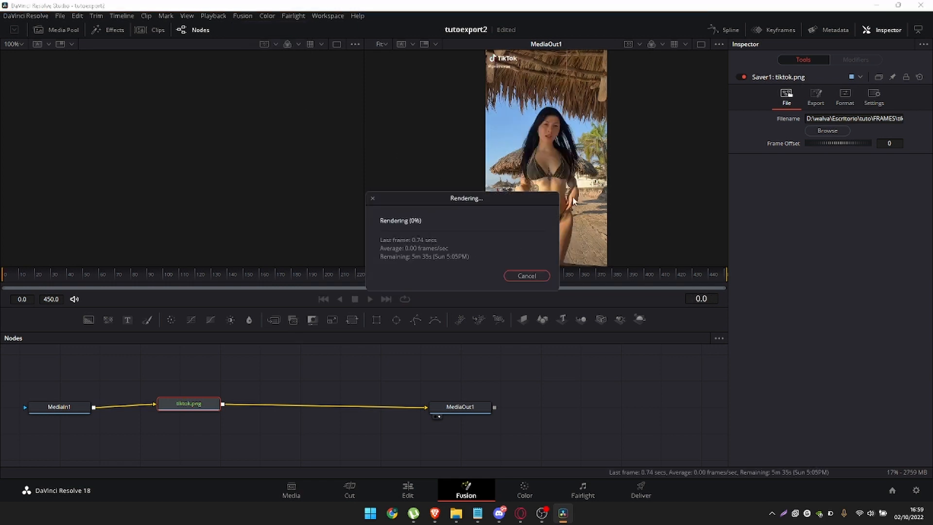
{"action": "left_click", "coordinate": [455, 514]}
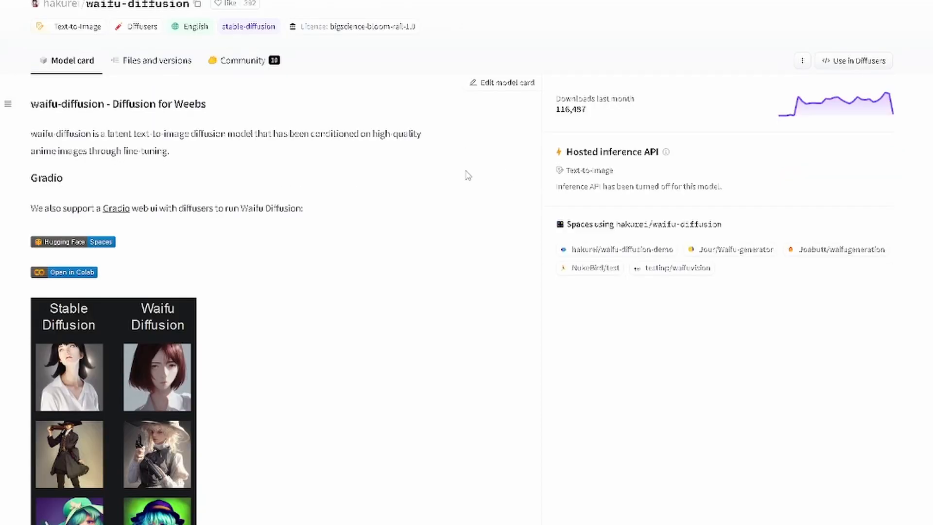
Scroll the hakurei/waifu-diffusion model card to view its sample comparisons
{"action": "scroll", "scroll_direction": "down", "scroll_amount": 3}
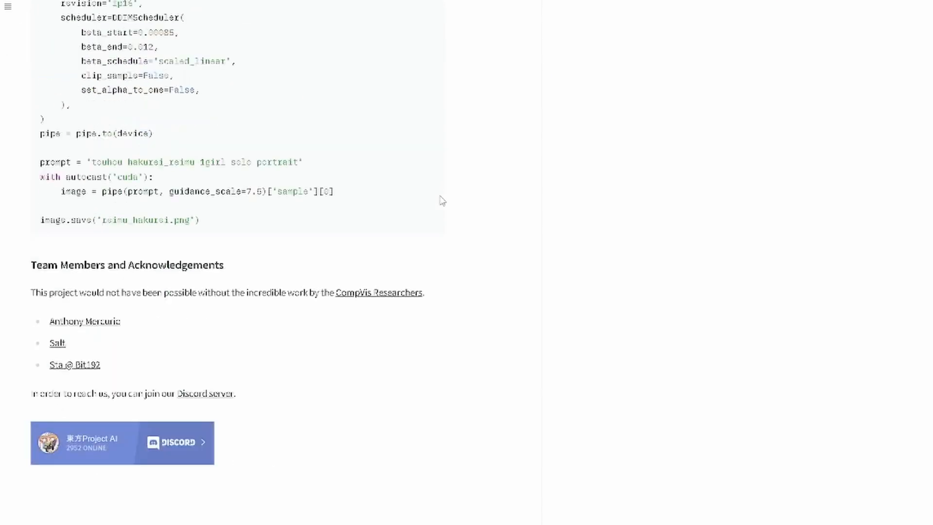
{"action": "scroll", "scroll_direction": "up", "scroll_amount": 3}
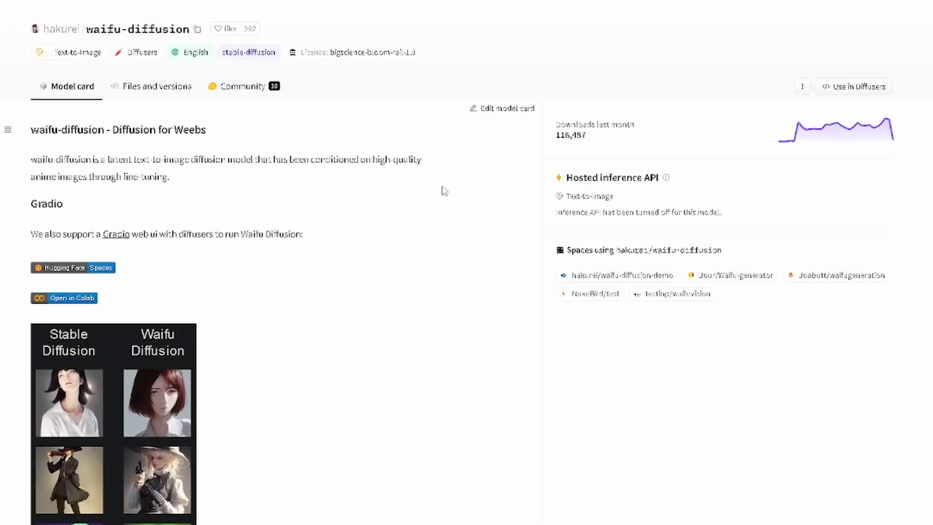
{"action": "scroll", "scroll_direction": "up", "scroll_amount": 3}
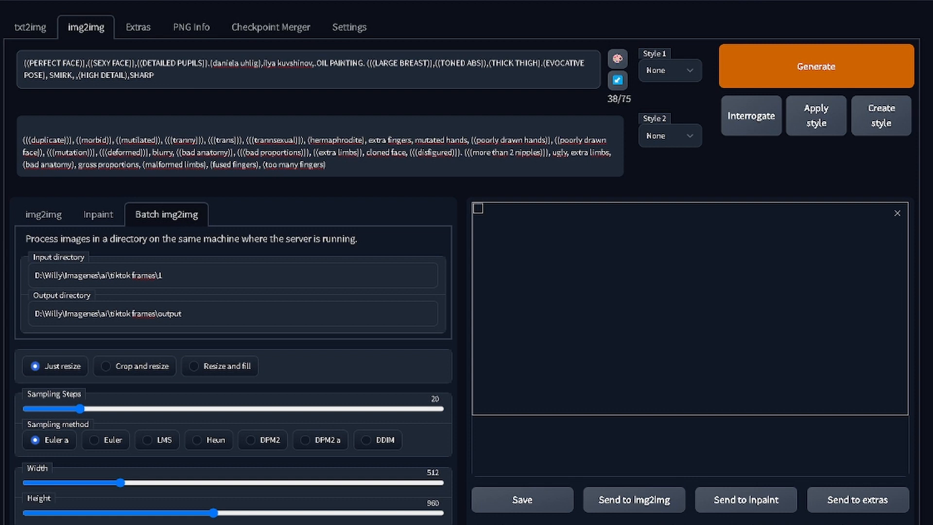
Switch img2img to Batch with input 'tiktok frames\1' and output 'tiktok frames\output'
{"action": "left_click", "coordinate": [43, 214]}
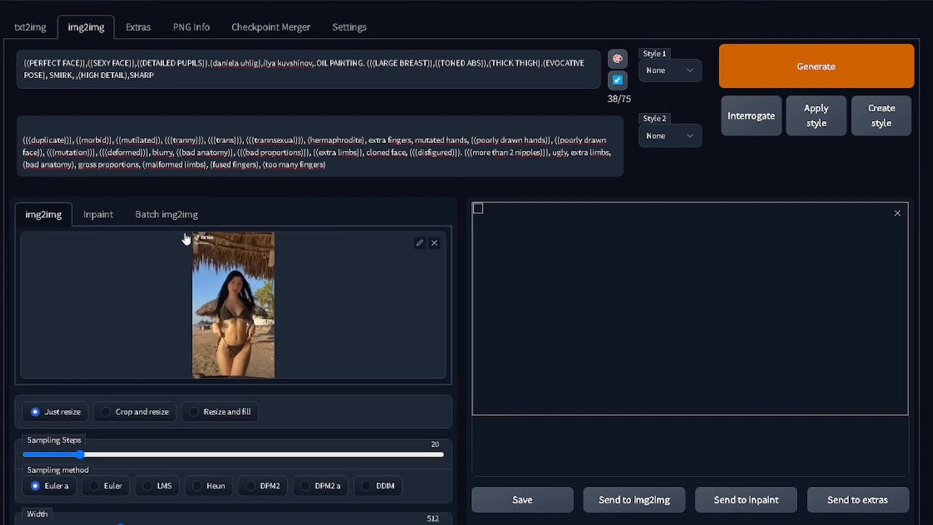
{"action": "left_click", "coordinate": [166, 214]}
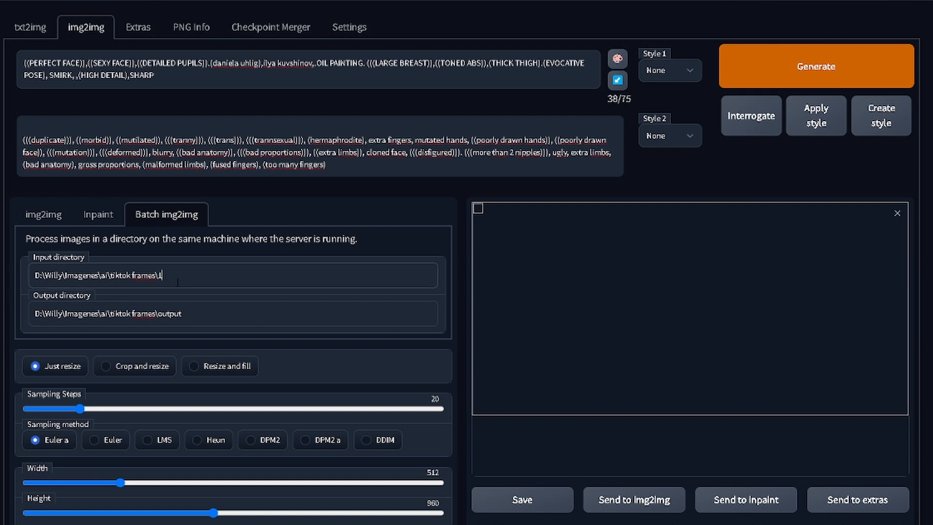
{"action": "mouse_move", "coordinate": [50, 298]}
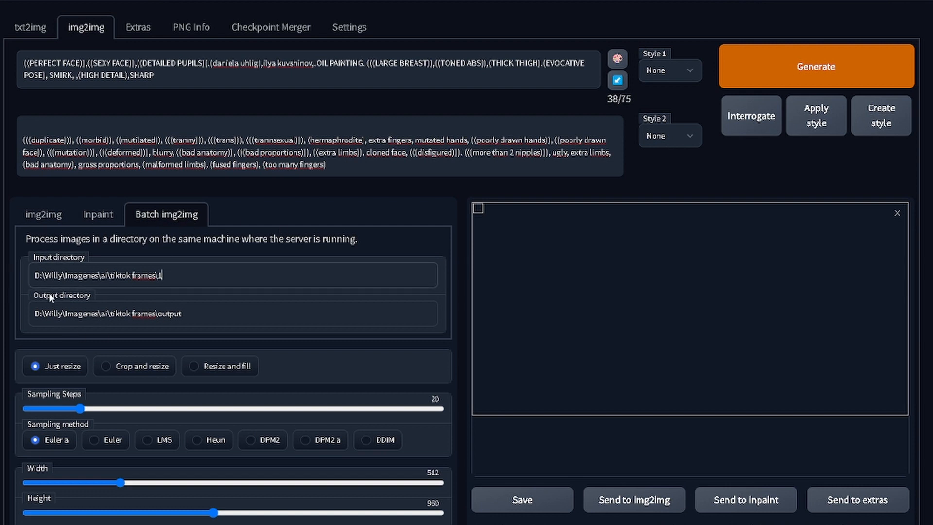
{"action": "scroll", "scroll_direction": "down", "scroll_amount": 3}
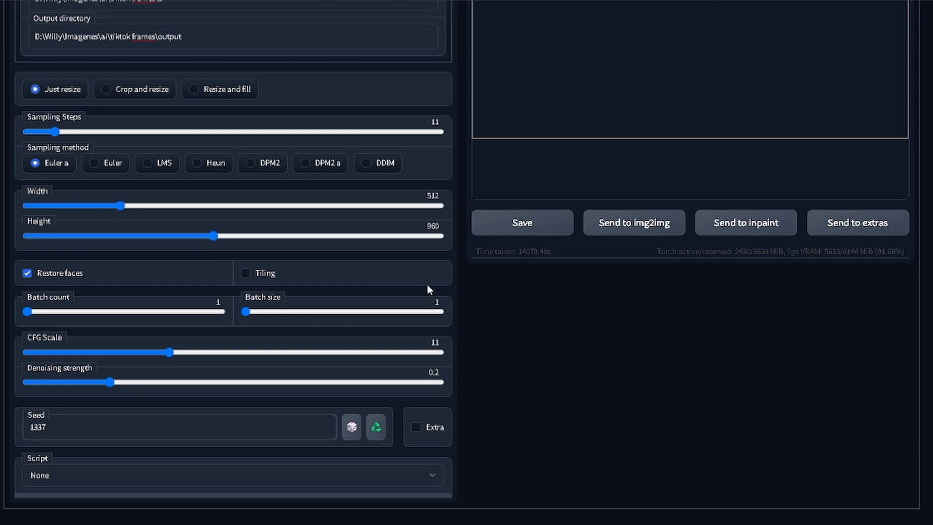
Set 11 steps, Restore faces, CFG 11, denoising 0.2 and seed 1337
{"action": "scroll", "scroll_direction": "down", "scroll_amount": 3}
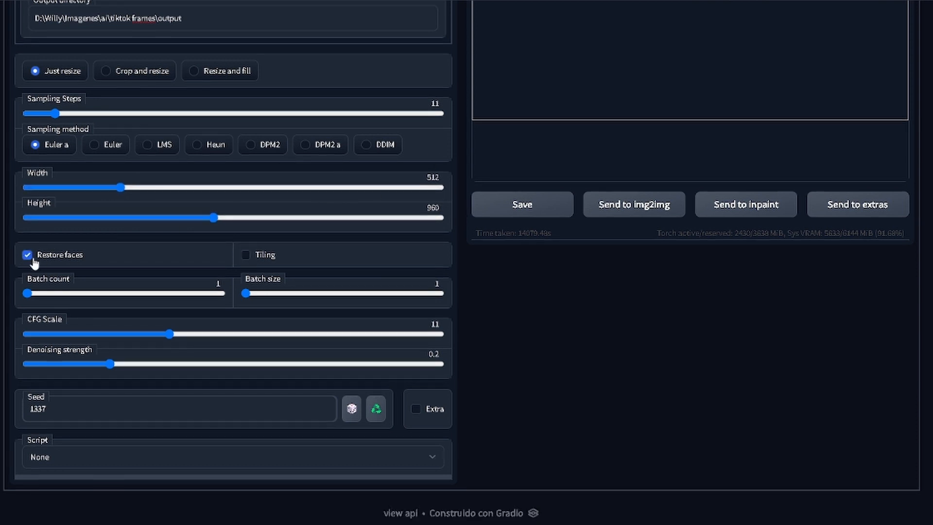
{"action": "mouse_move", "coordinate": [52, 261]}
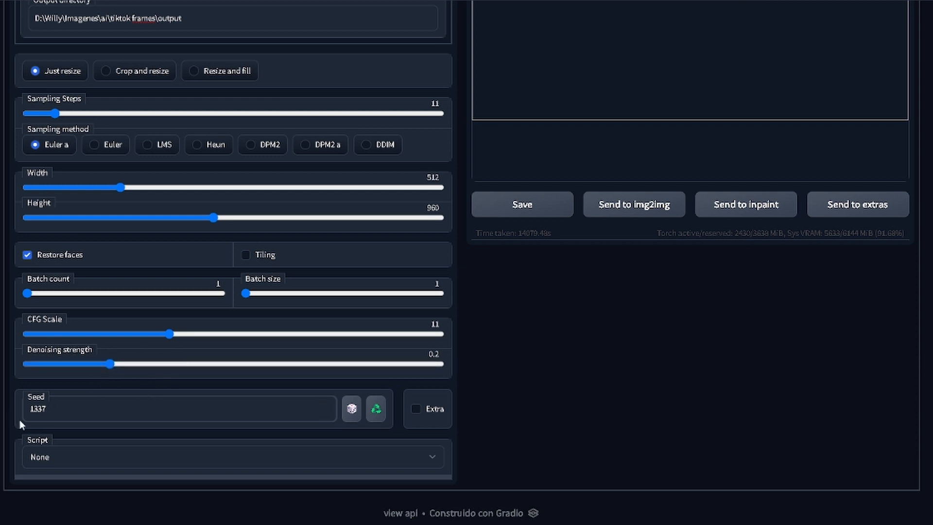
{"action": "scroll", "scroll_direction": "up", "scroll_amount": 3}
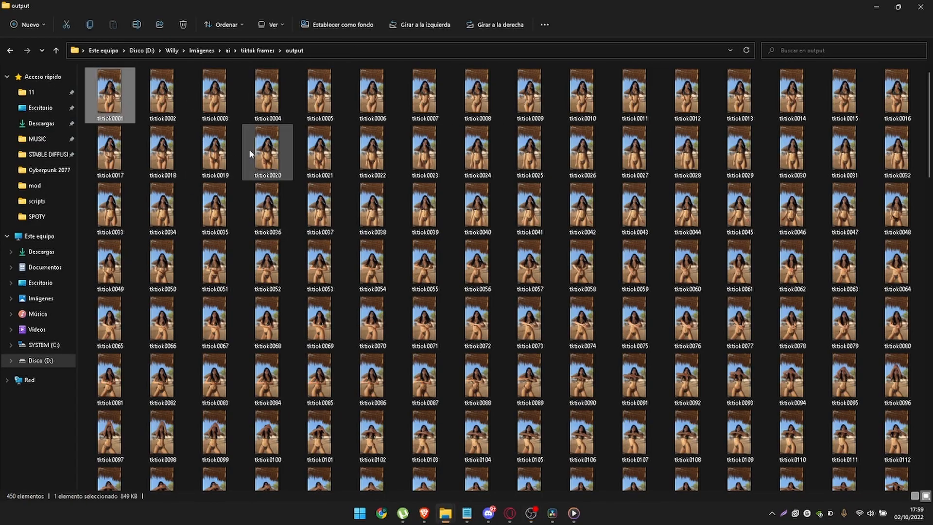
Place all 450 output frames on Video 2 of the Resolve timeline
{"action": "key", "text": "ctrl+a"}
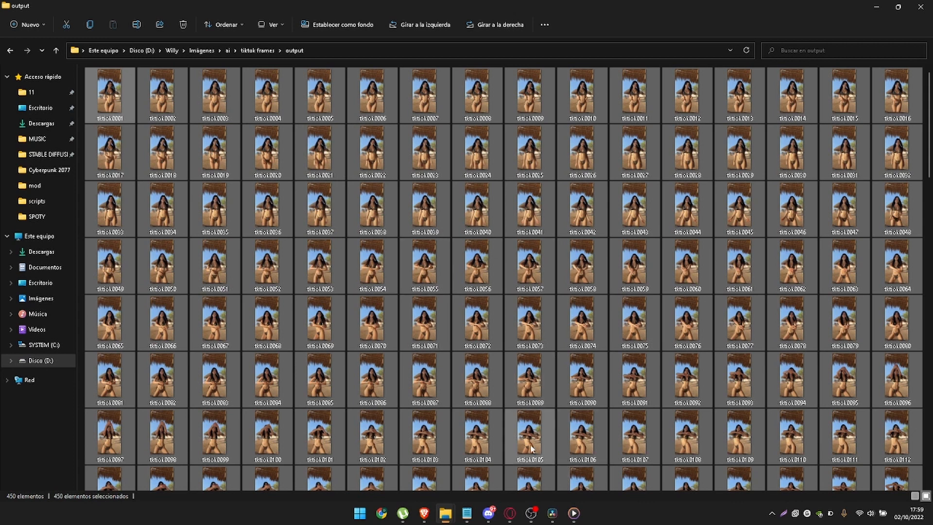
{"action": "left_click", "coordinate": [552, 514]}
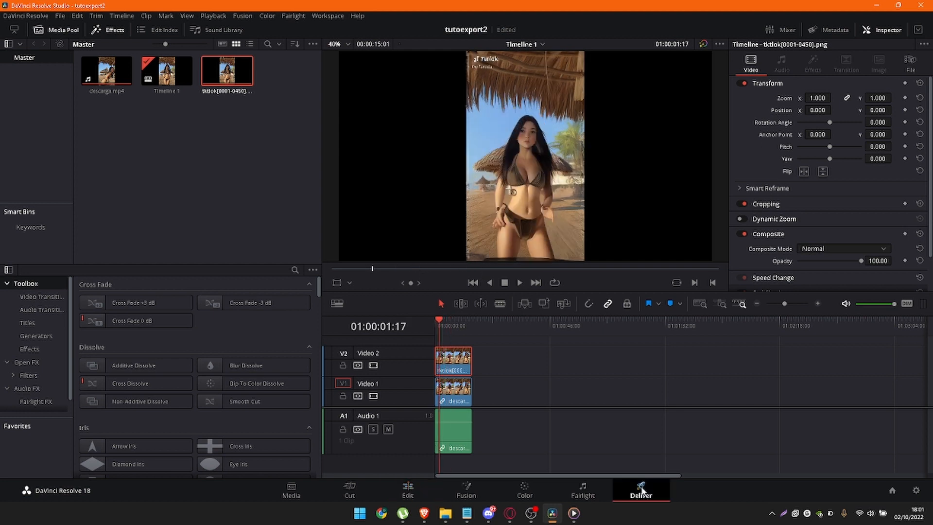
{"action": "left_click", "coordinate": [642, 490]}
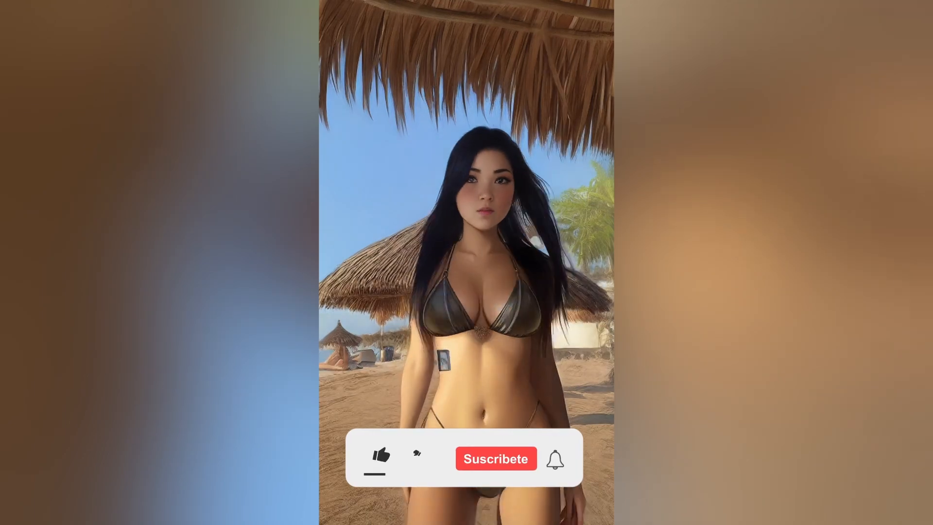
Play the stylized anime beach dance video full screen
{"action": "left_click", "coordinate": [380, 459]}
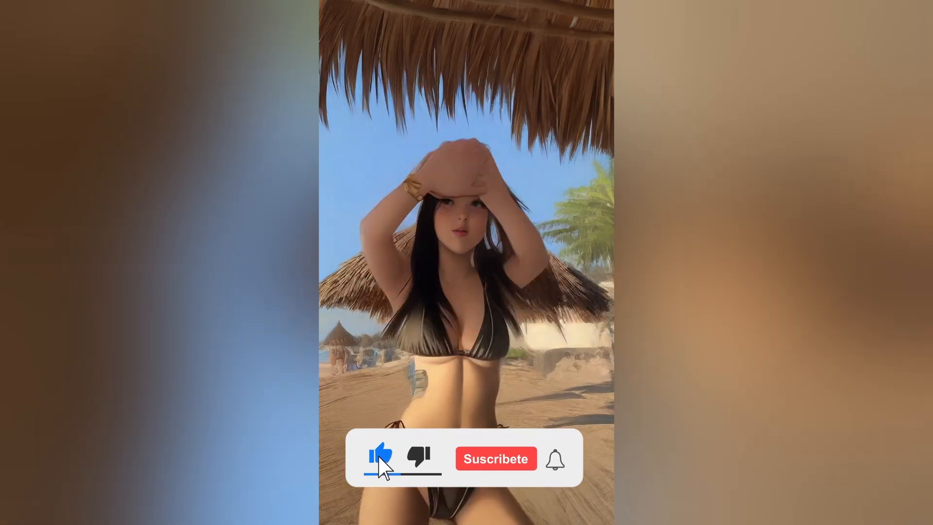
{"action": "left_click", "coordinate": [495, 458]}
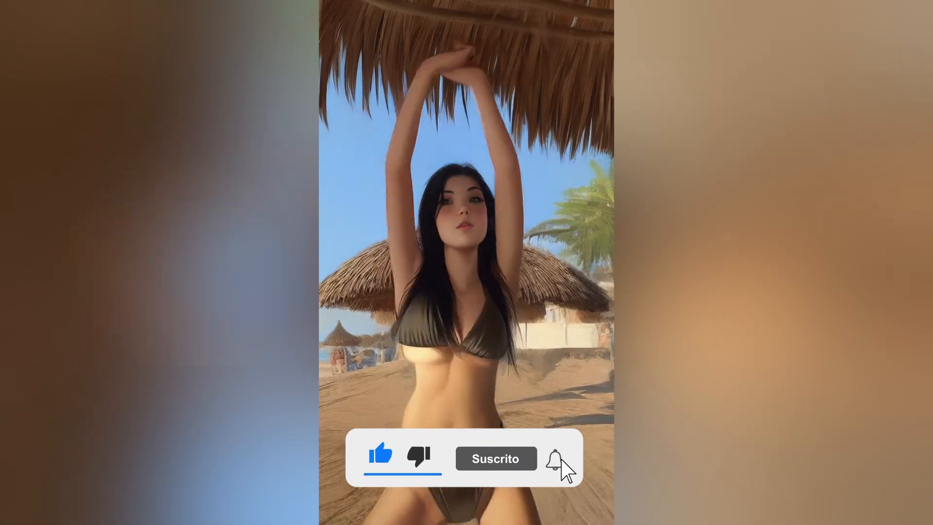